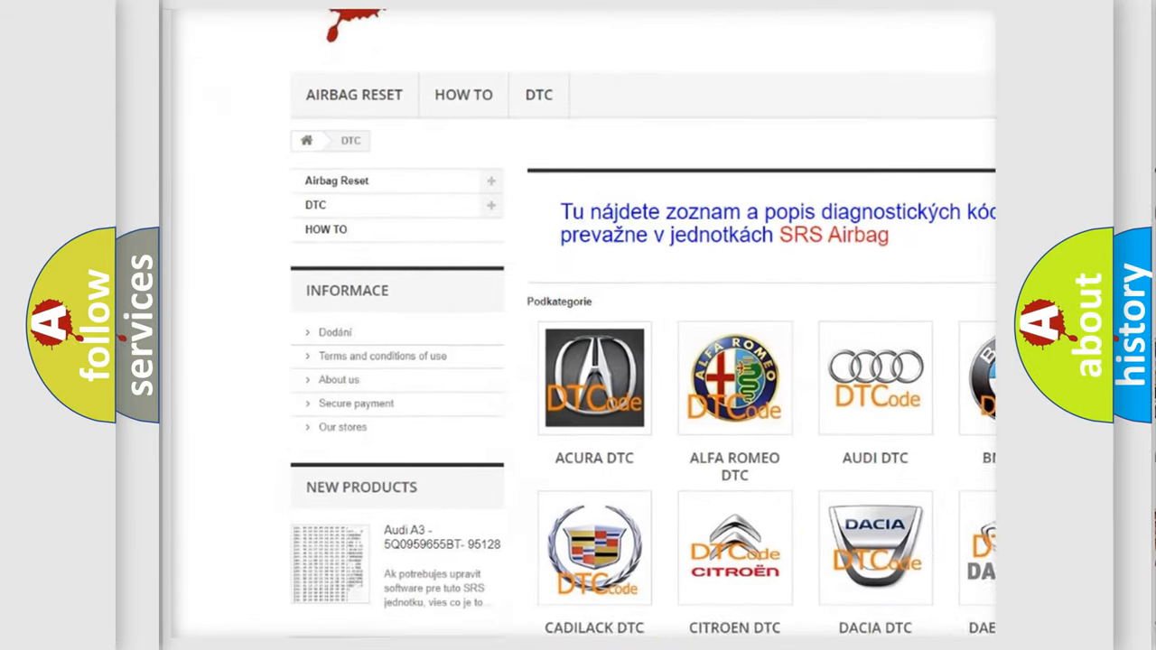
{"action": "scroll", "scroll_direction": "down", "scroll_amount": 3}
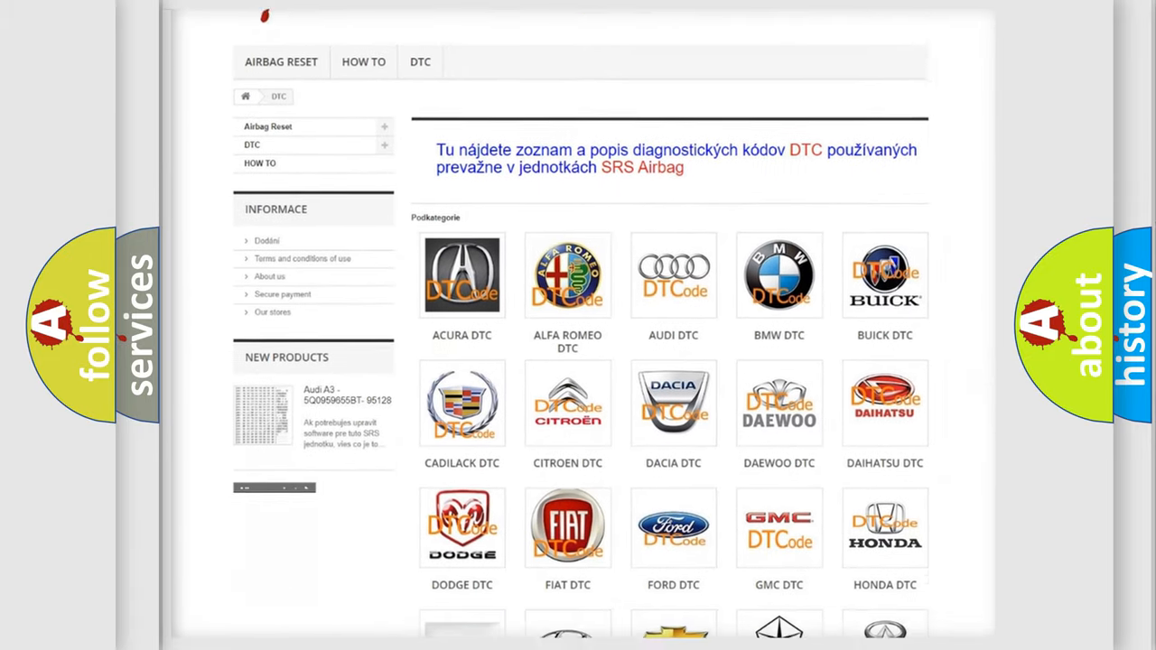
{"action": "scroll", "scroll_direction": "down", "scroll_amount": 3}
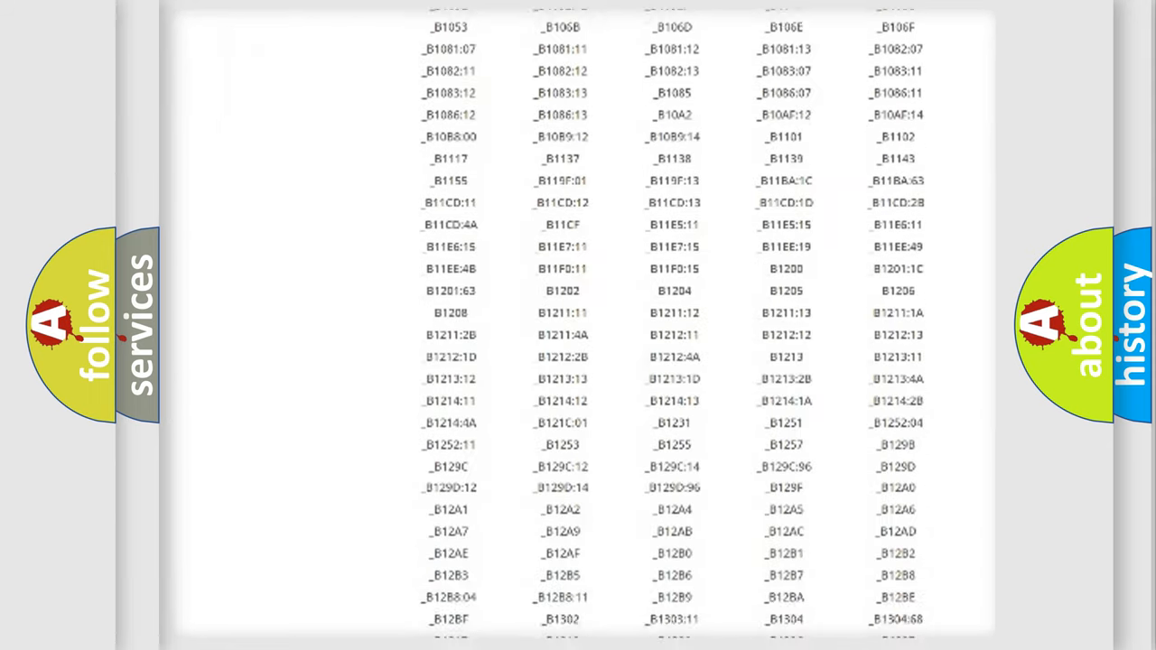
{"action": "scroll", "scroll_direction": "down", "scroll_amount": 3}
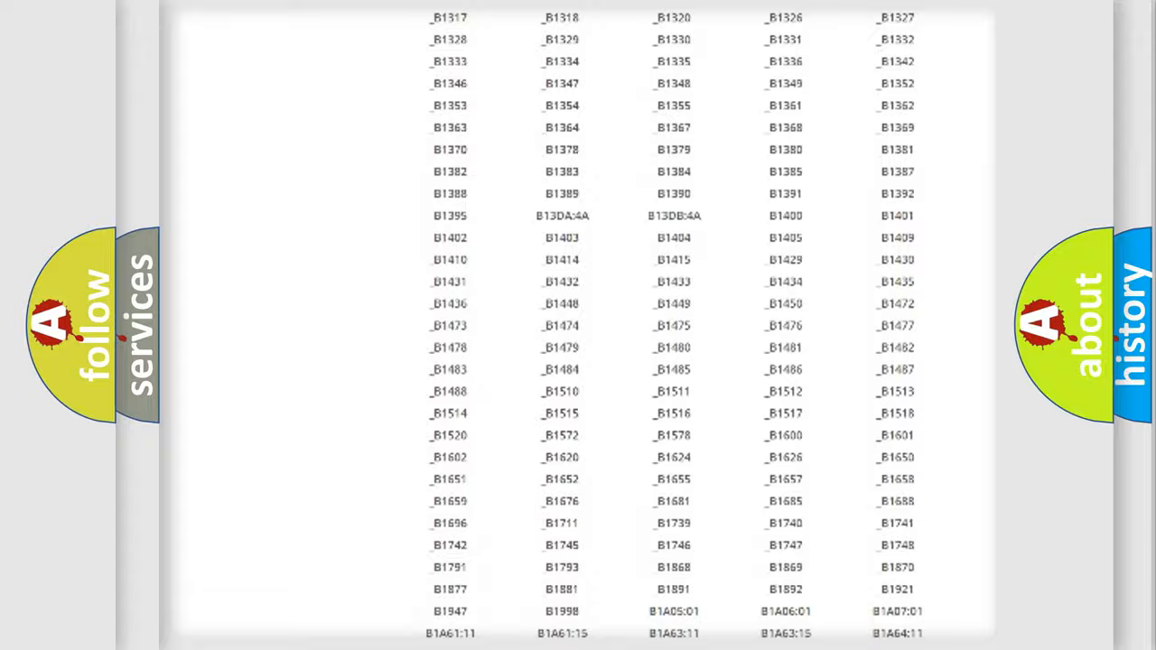